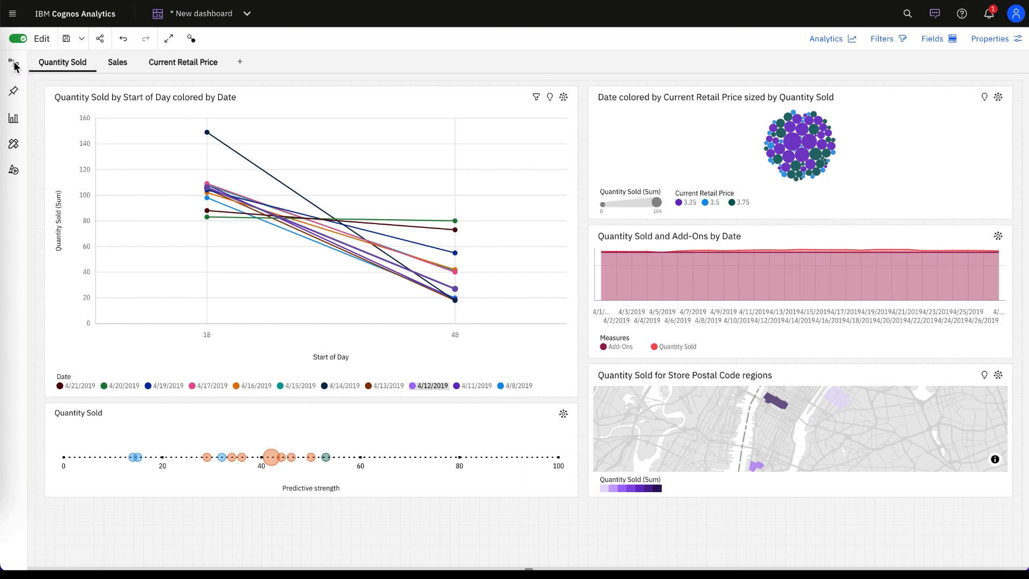
Create the new Tab 1 from the blank single-panel template.
click(13, 63)
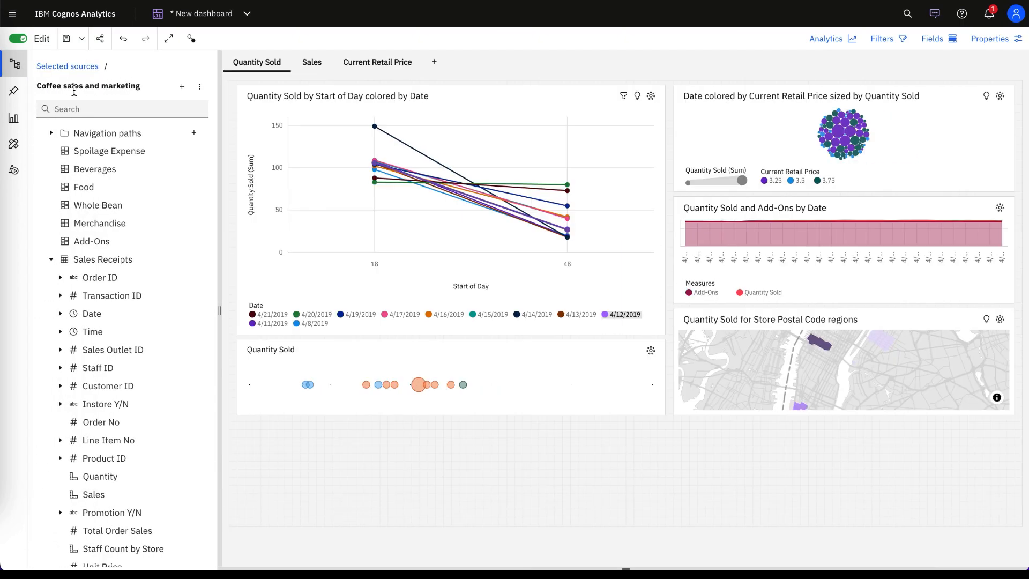
click(13, 63)
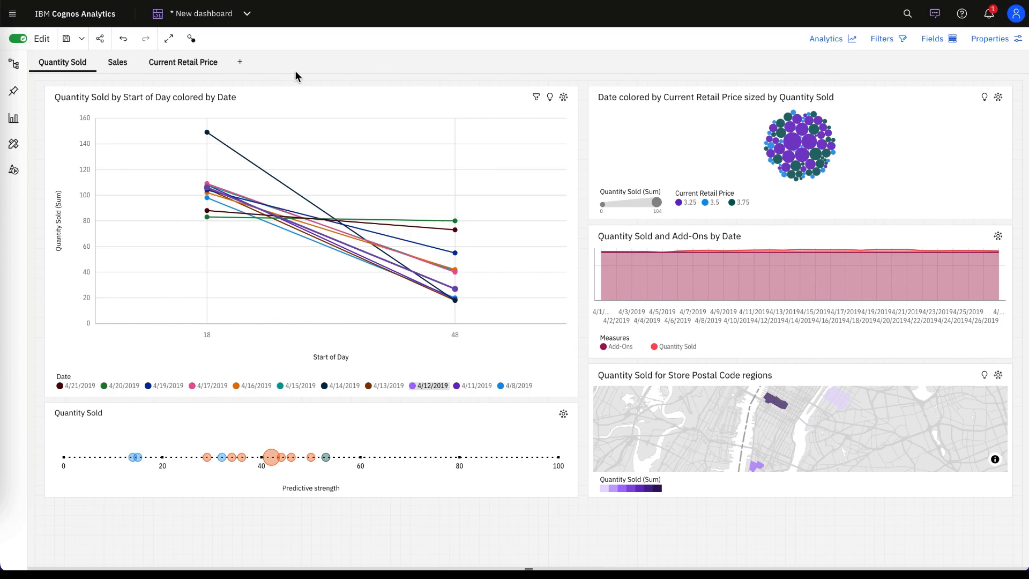
click(239, 62)
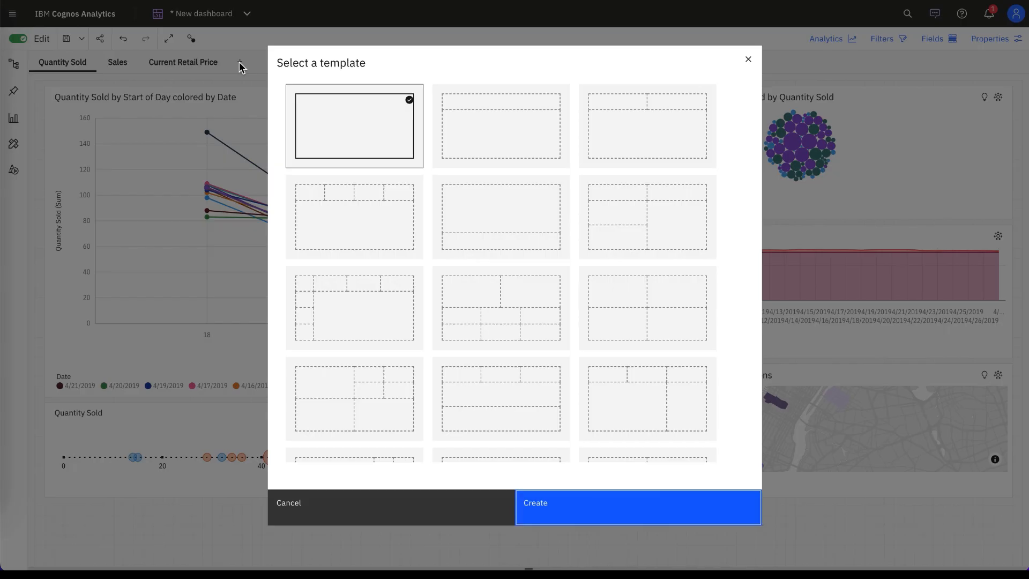
click(635, 507)
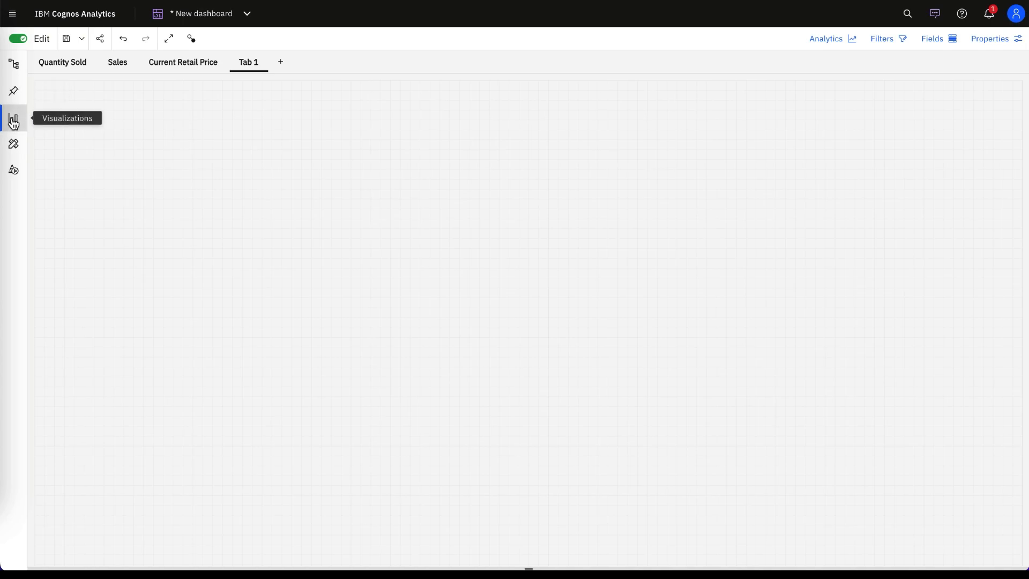
Place a Tabbed container widget across the Tab 1 canvas and begin a KPI visualization inside it.
click(13, 173)
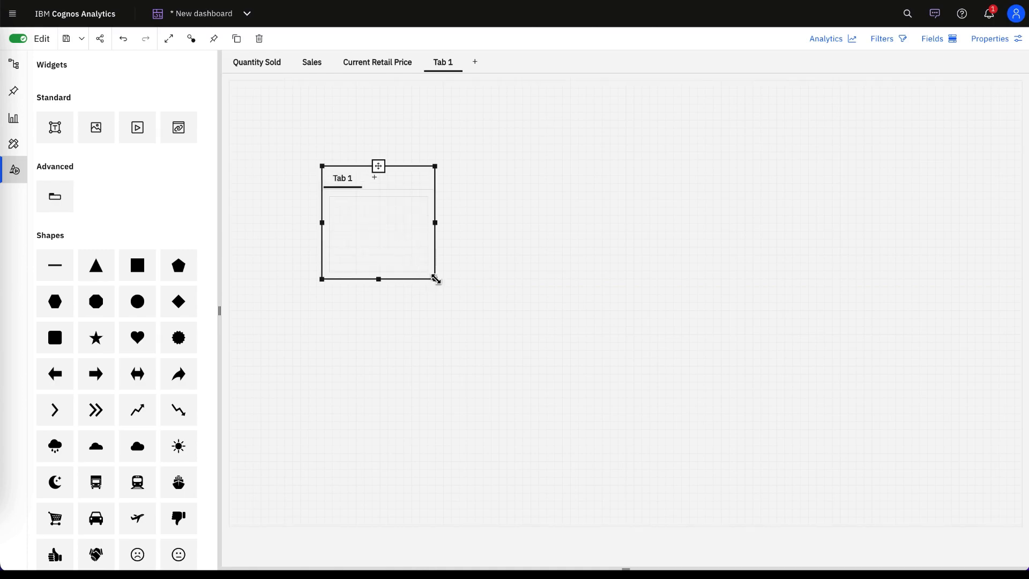
drag(434, 278, 921, 470)
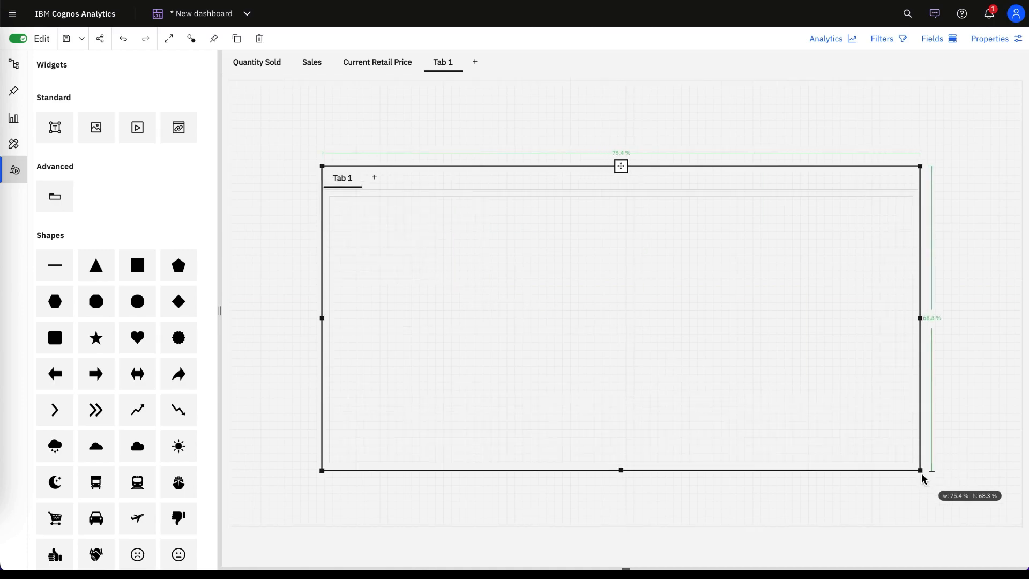
click(13, 119)
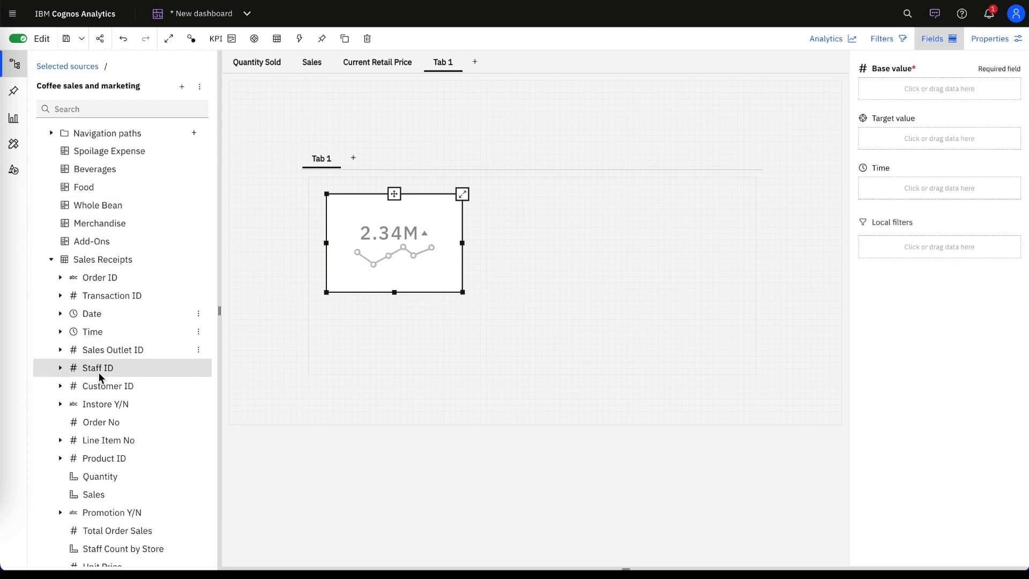
Make Sales from Sales Receipts the first KPI tile's base value (234K).
click(93, 494)
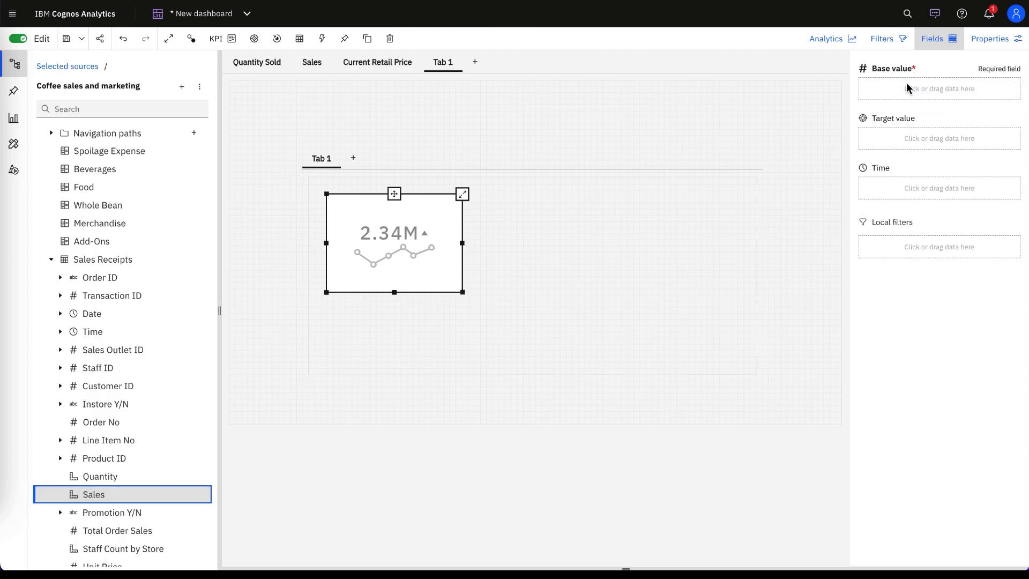
drag(94, 493, 939, 88)
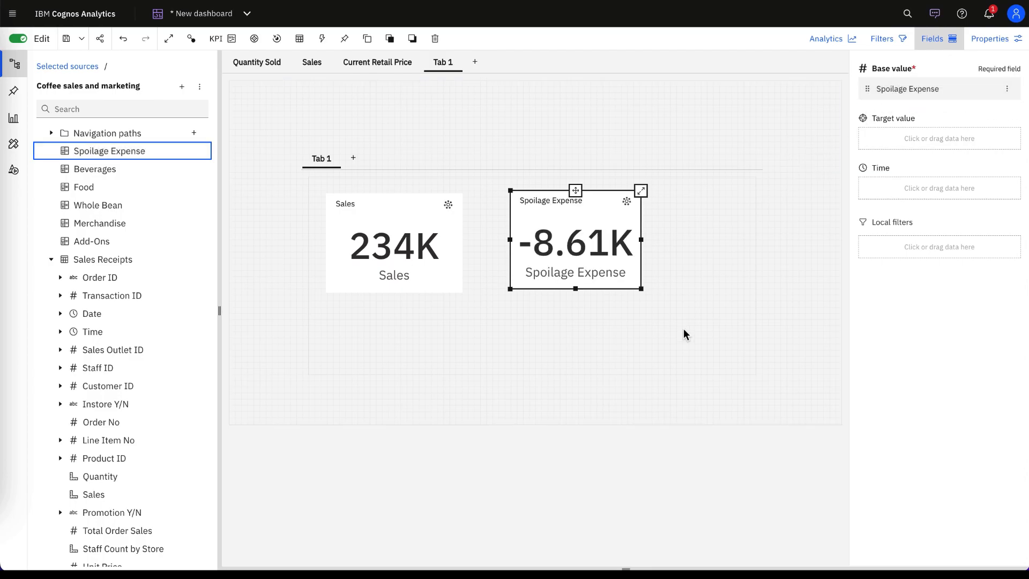
mouse_move(451, 476)
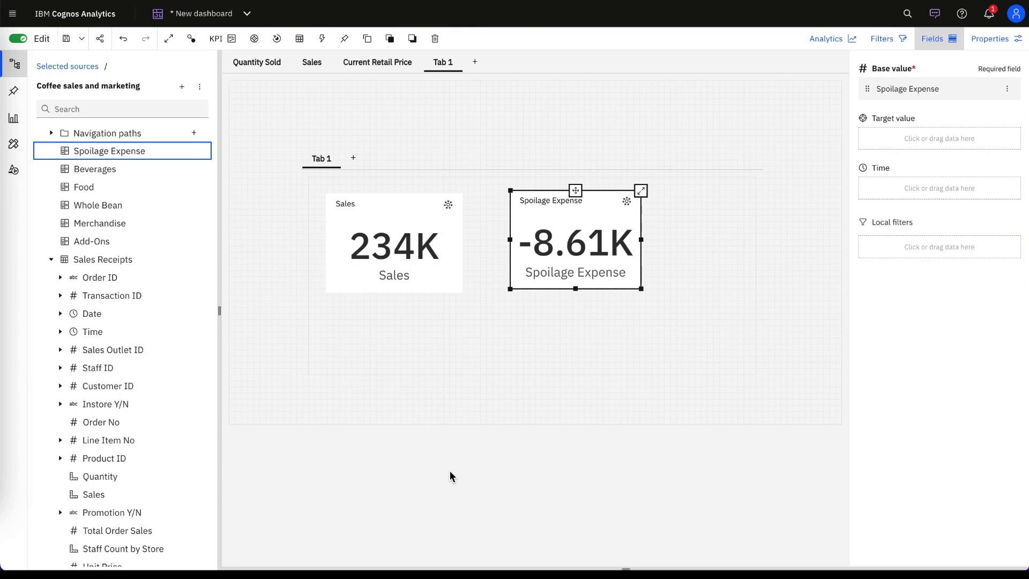
mouse_move(439, 463)
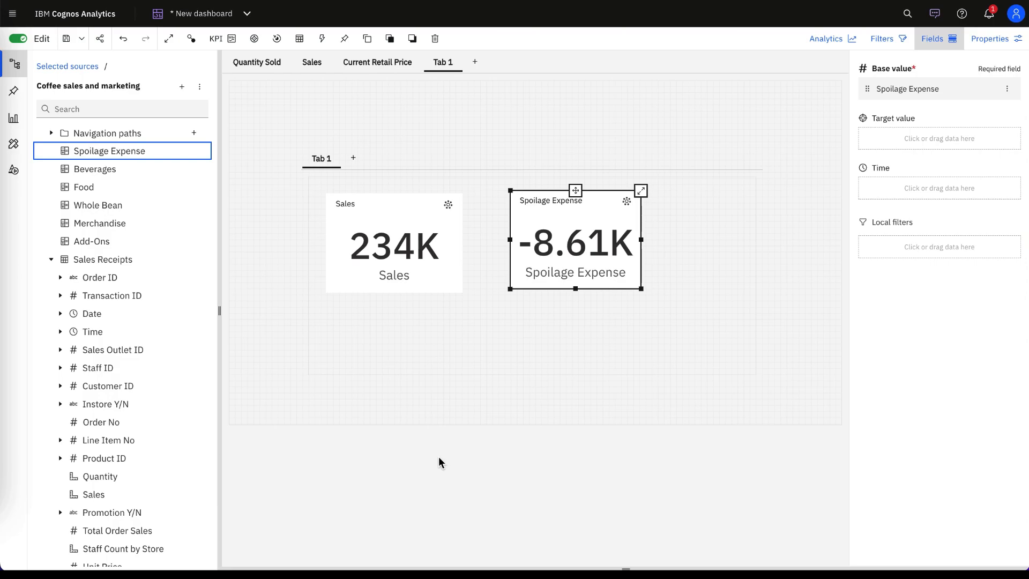
Return to the Quantity Sold tab, leaving Tab 1 with its KPI tiles.
click(256, 62)
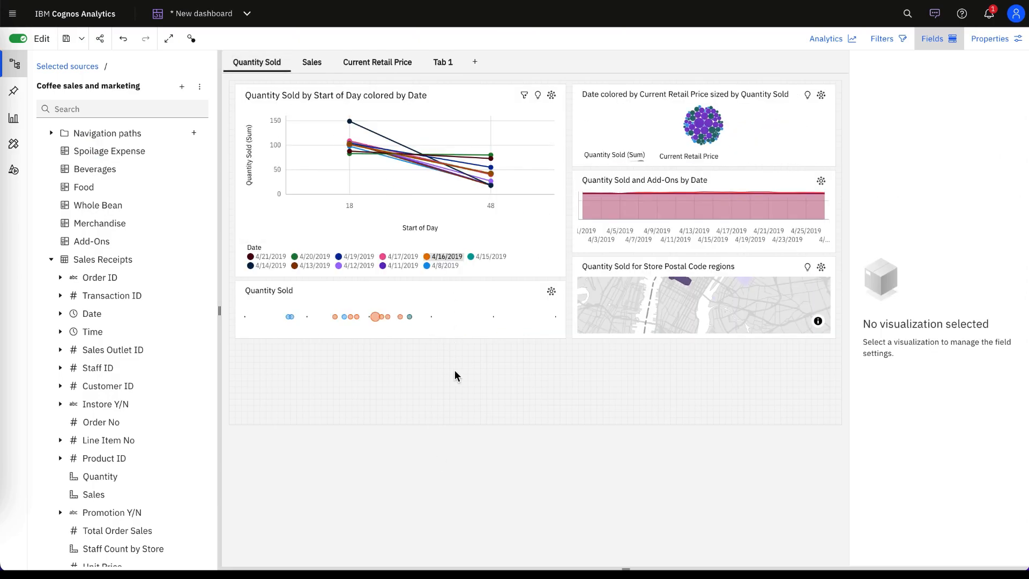